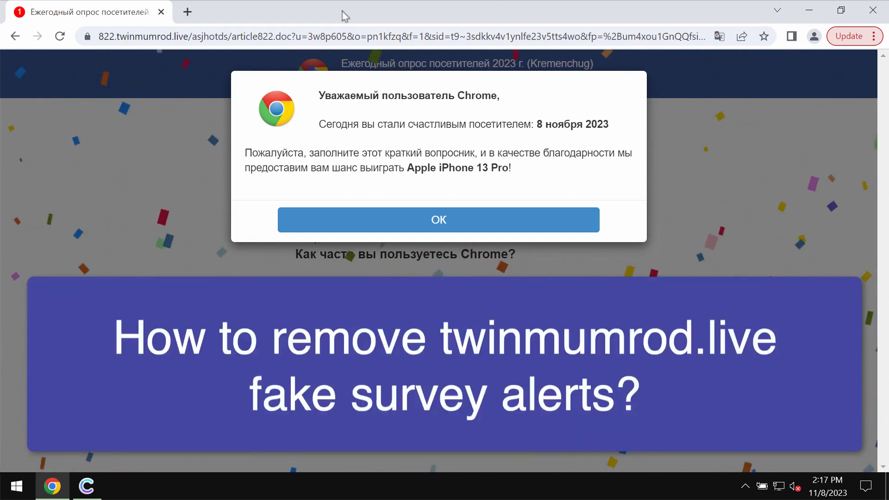
mouse_move(149, 63)
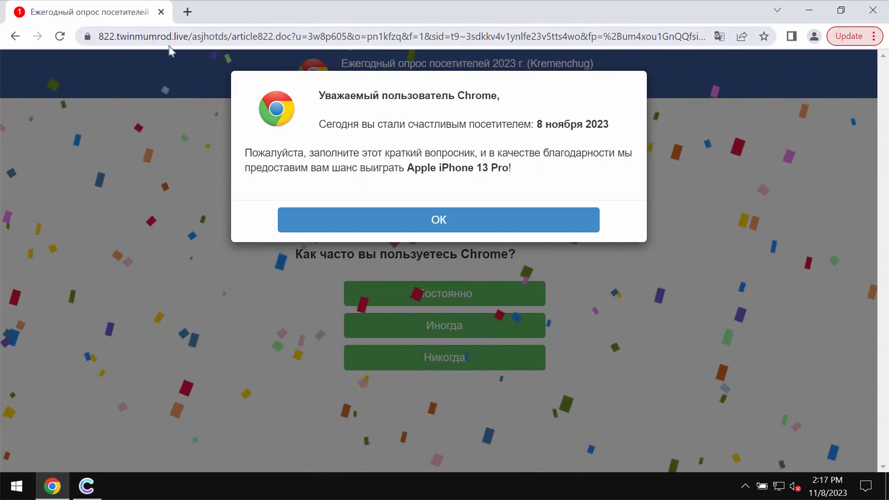
mouse_move(185, 64)
type("combocleaner.com")
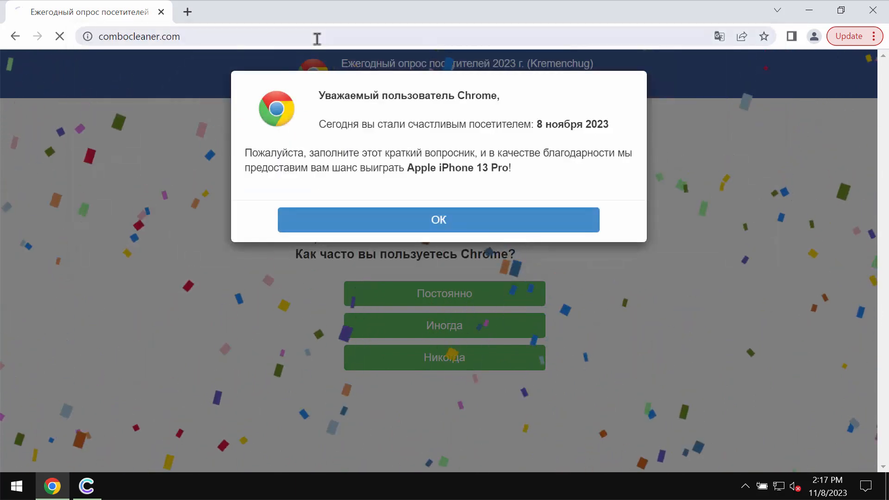
left_click(438, 220)
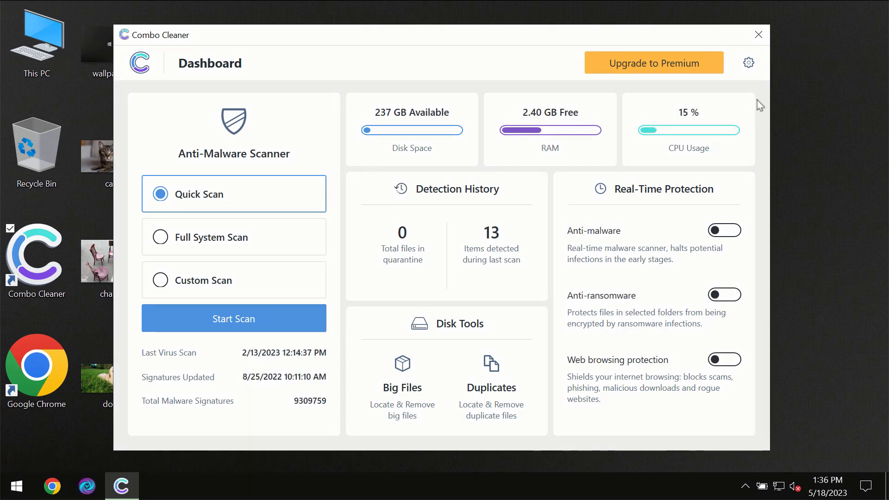
mouse_move(549, 45)
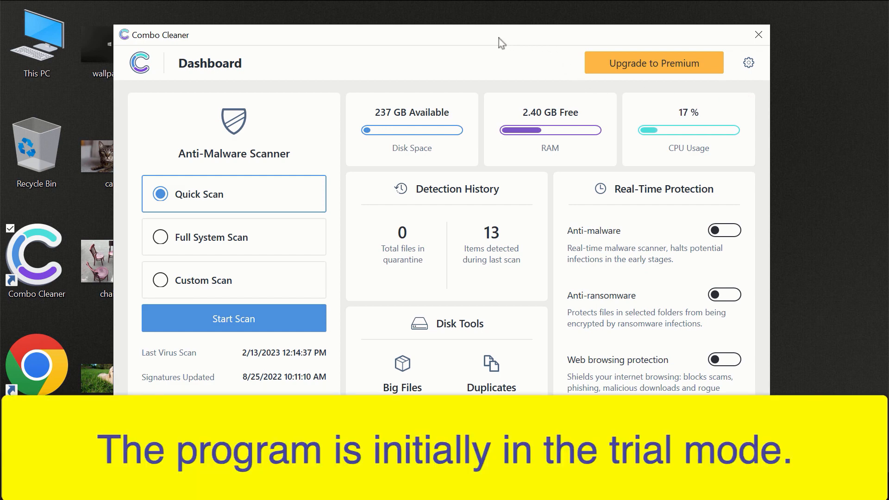
mouse_move(476, 40)
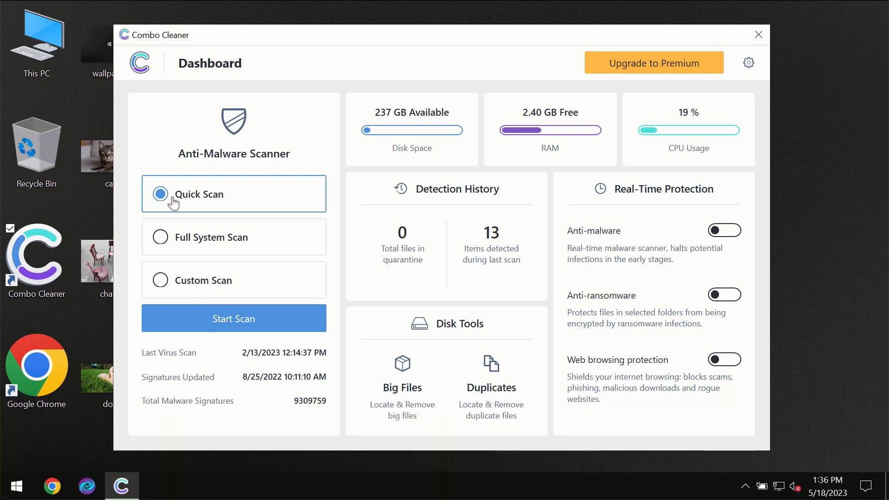
mouse_move(207, 242)
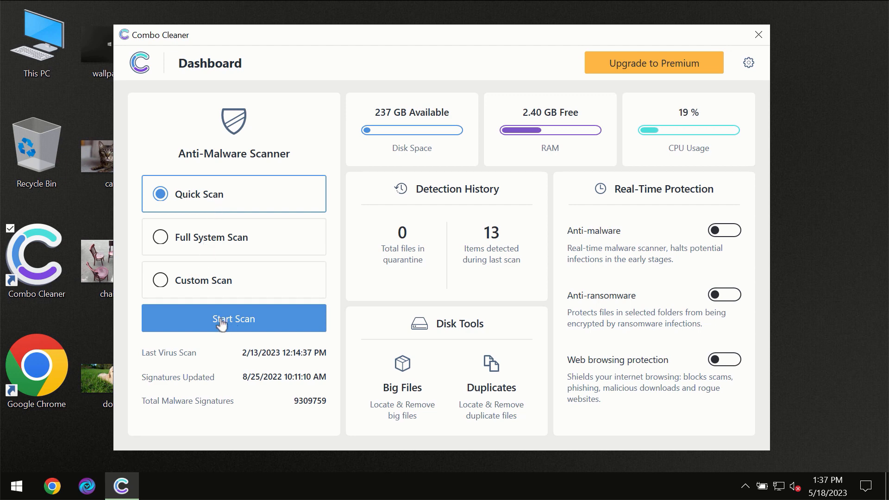
Start the Quick Scan from the Combo Cleaner Dashboard
left_click(234, 318)
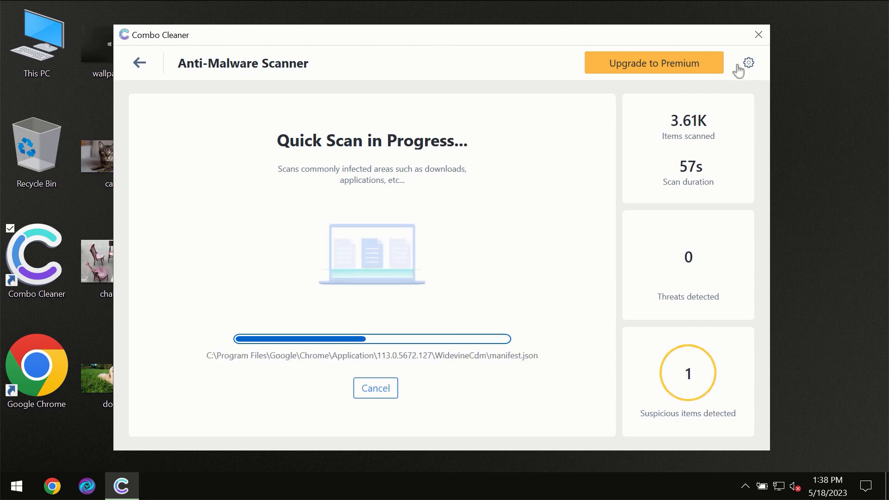
View the Anti-Ransomware settings, which have no protected folders or trusted programs
left_click(748, 63)
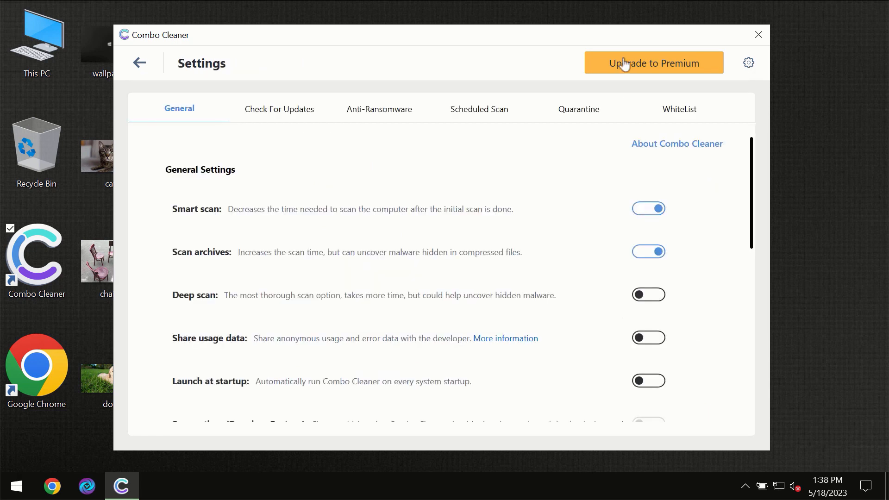
mouse_move(389, 131)
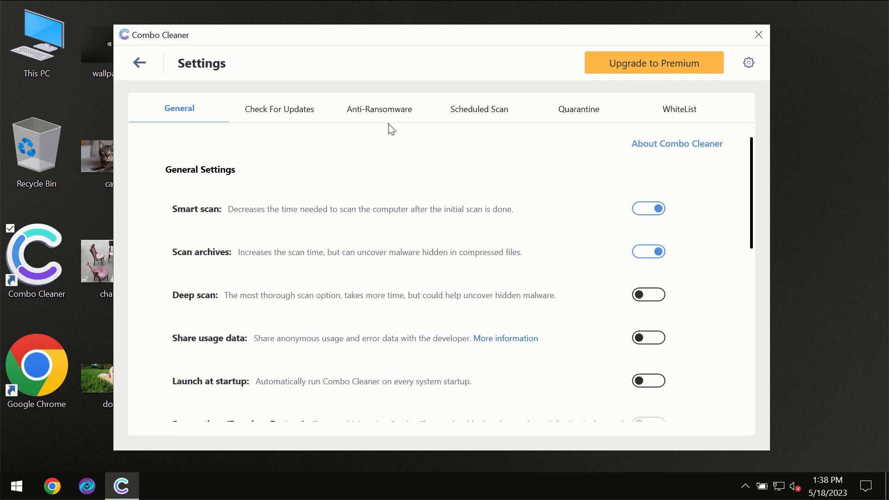
mouse_move(373, 119)
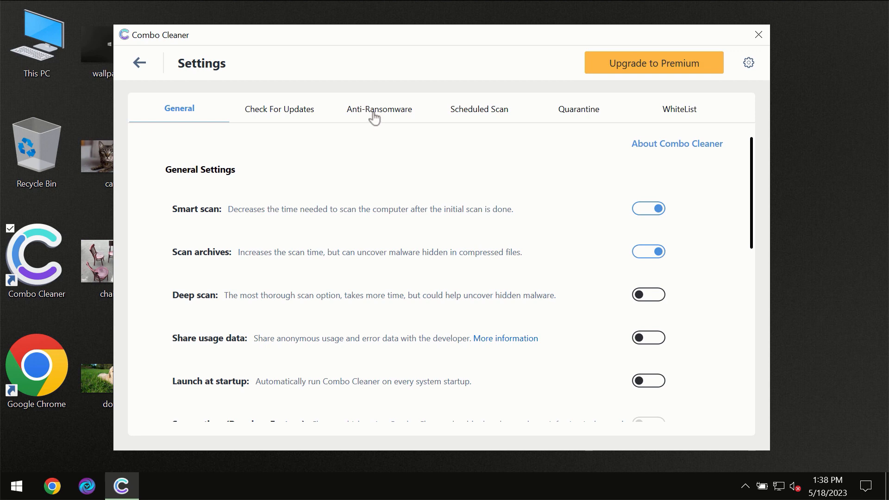
left_click(379, 109)
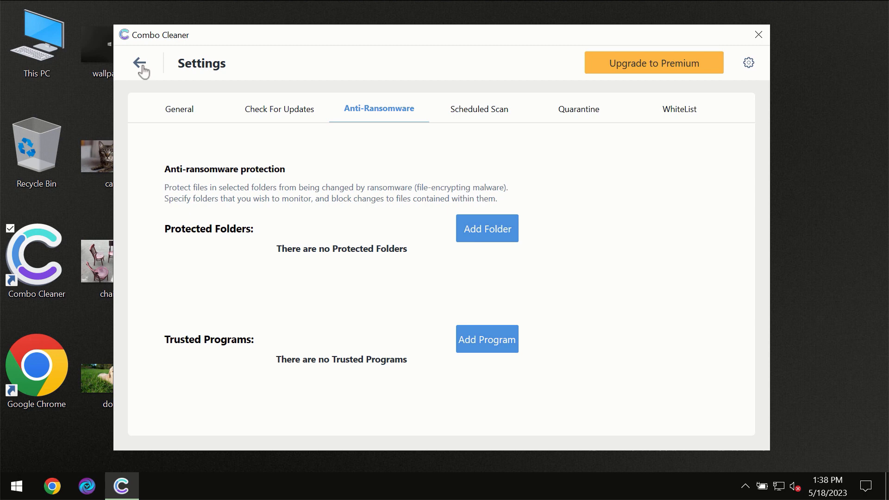
Return to the scan until the awejx.eastfeukufunde.com Ads threat is listed, then show the Upgrade to Premium page
left_click(139, 63)
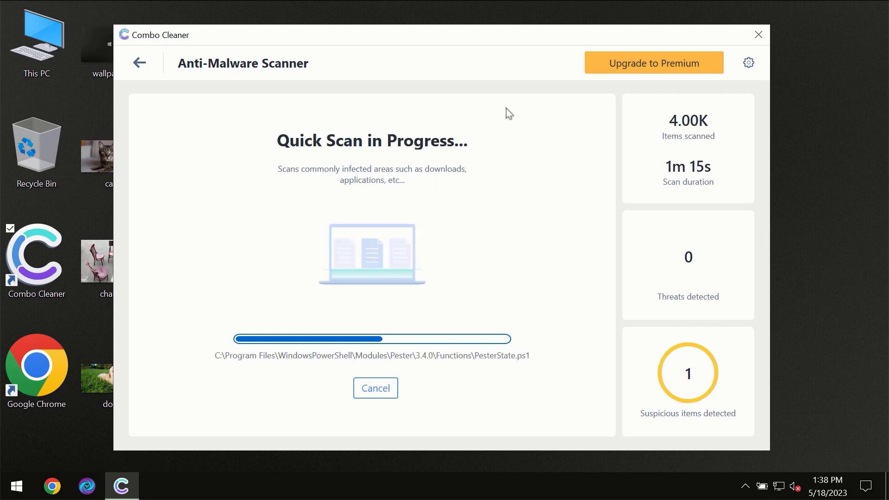
mouse_move(528, 89)
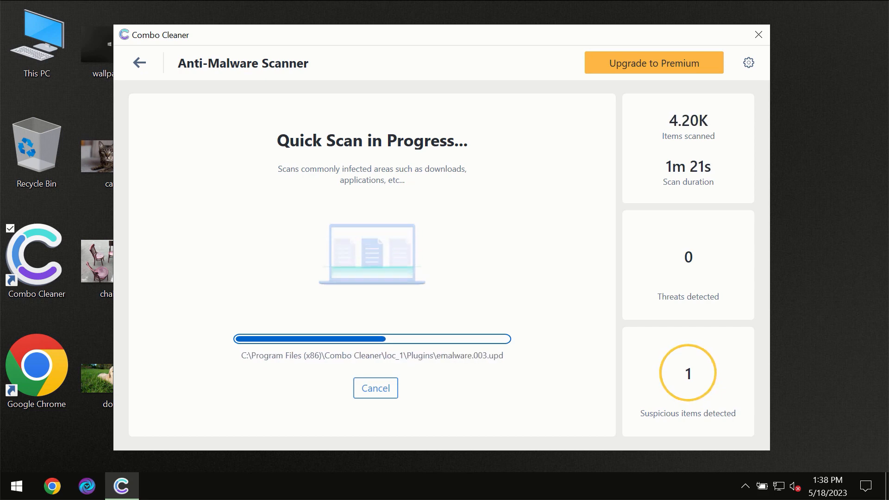
mouse_move(713, 266)
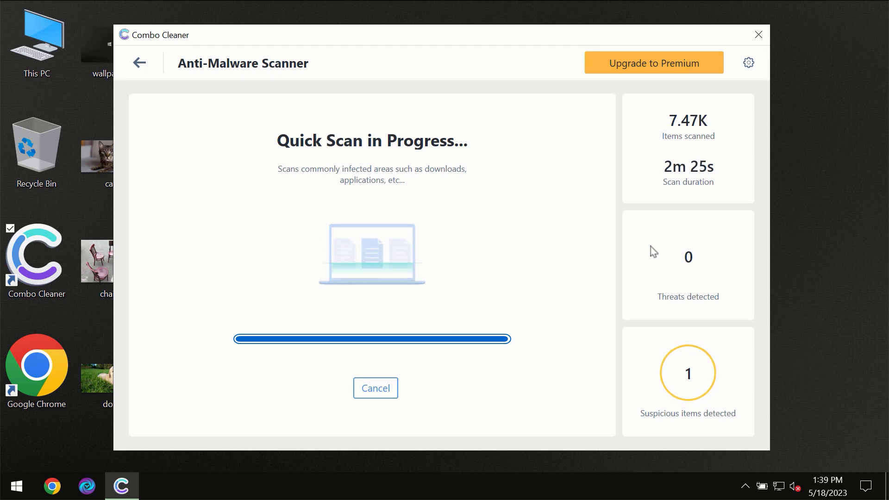
mouse_move(661, 77)
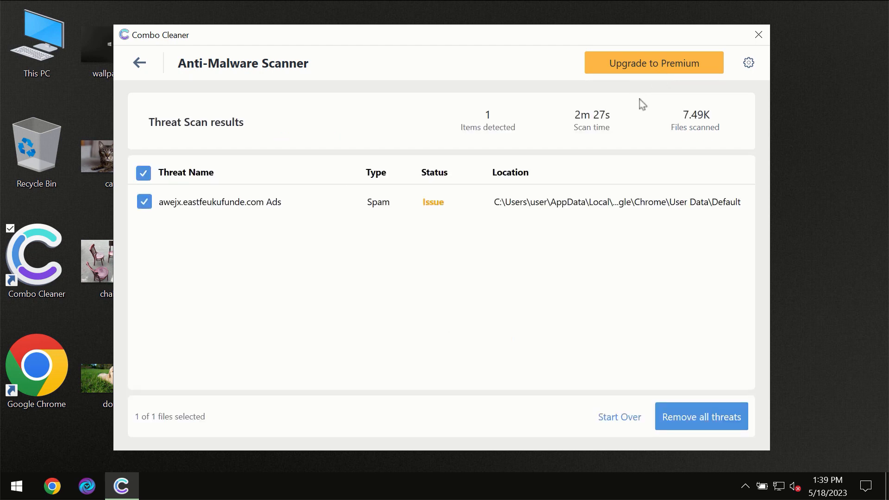
left_click(653, 62)
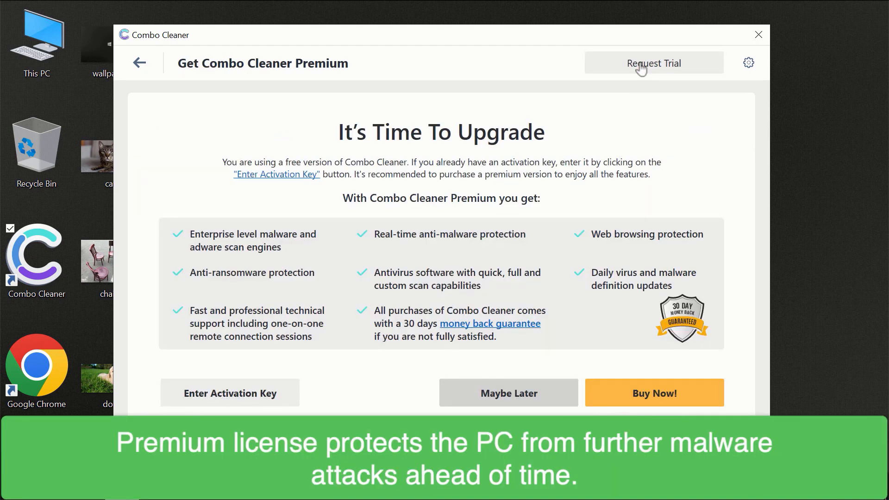